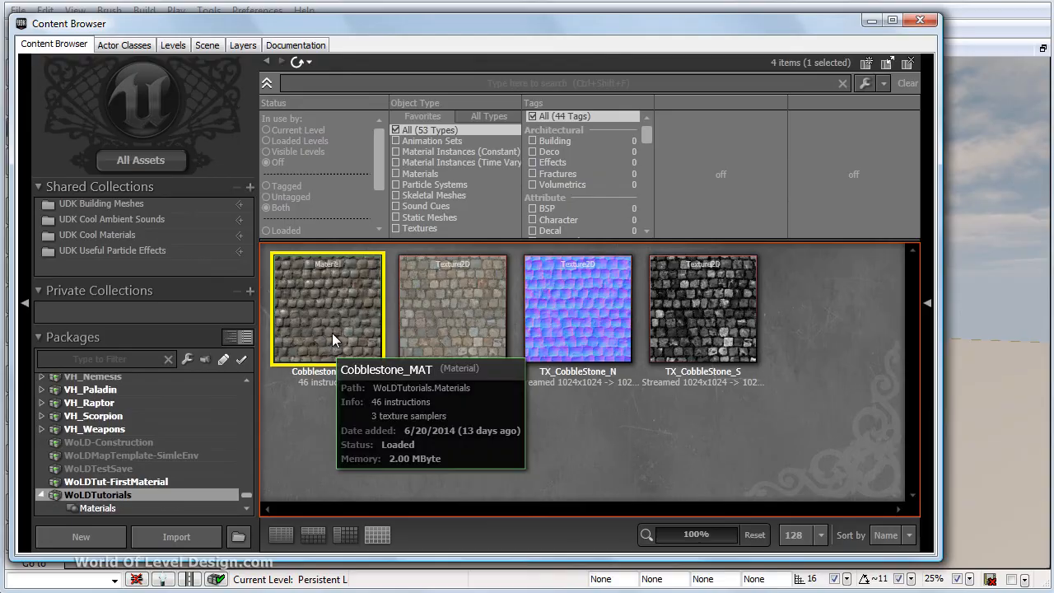
Open Cobblestone_MAT from the Content Browser in the Material Editor.
{"action": "double_click", "coordinate": [326, 308]}
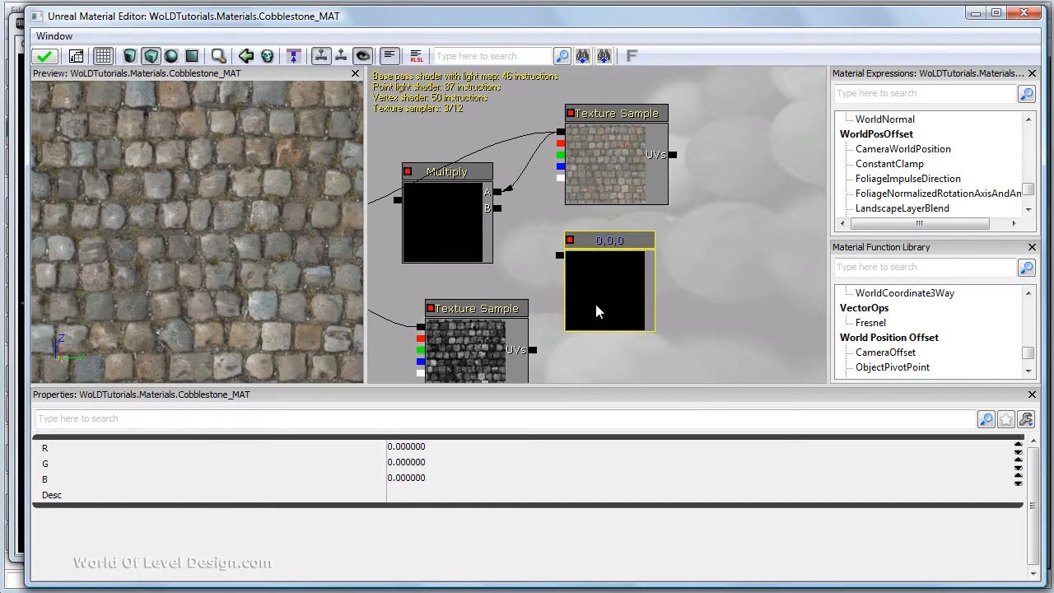
Set the constant color node's values to 1.0 so it becomes white.
{"action": "left_click", "coordinate": [405, 446]}
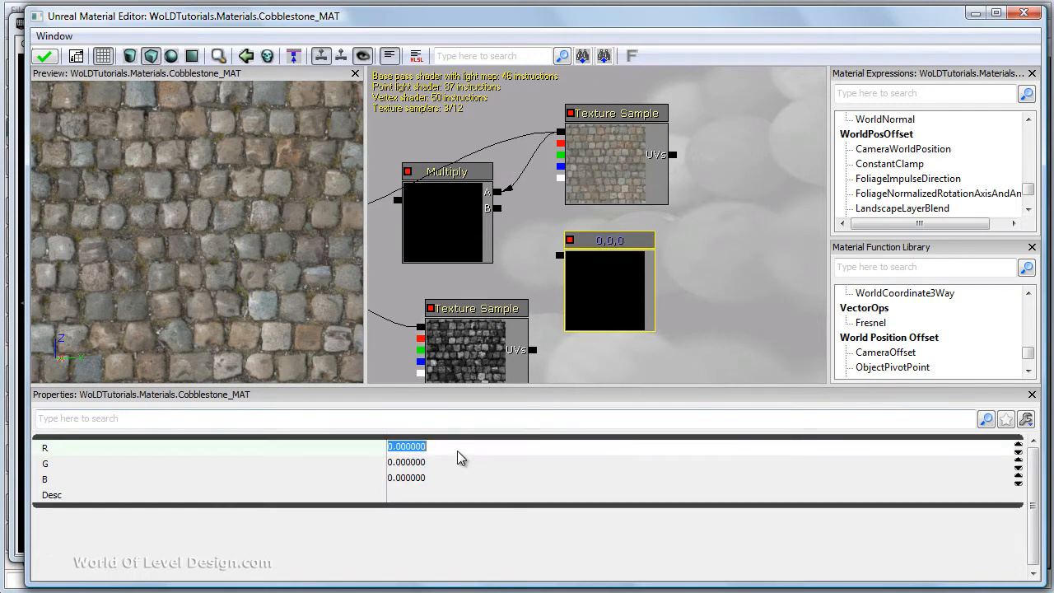
{"action": "type", "text": "1.000000"}
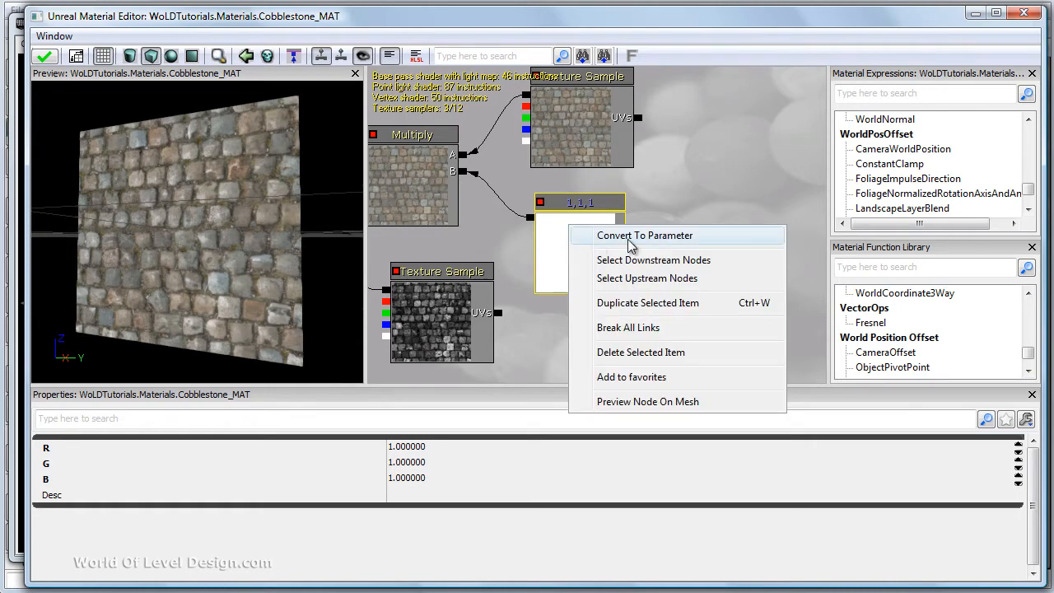
Convert the white constant node into a vector parameter.
{"action": "left_click", "coordinate": [643, 234]}
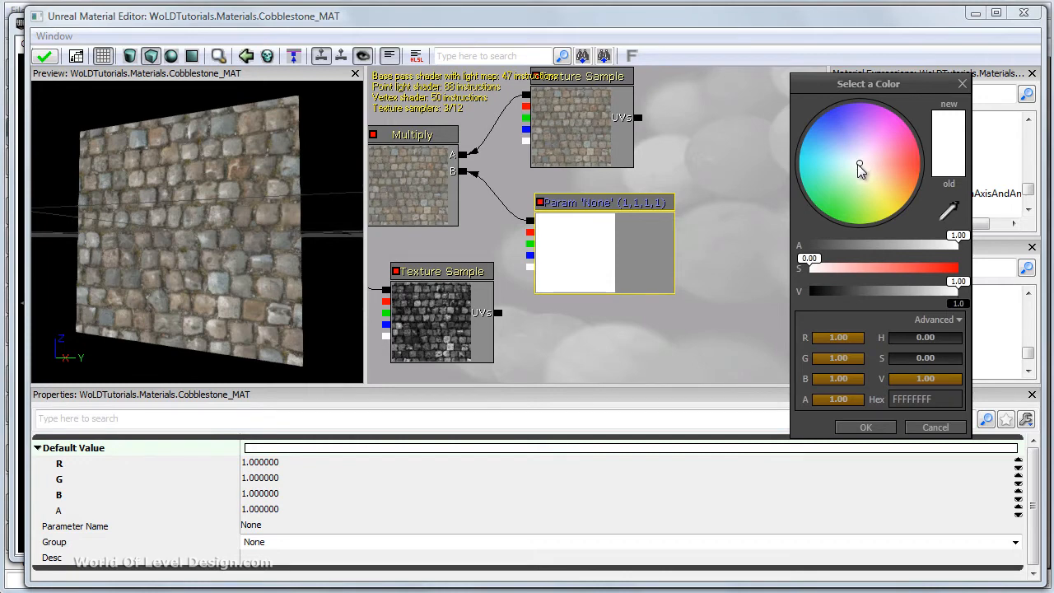
Pick a pale blue (about 0.53, 0.55, 1) as the parameter's default value.
{"action": "left_click", "coordinate": [852, 156]}
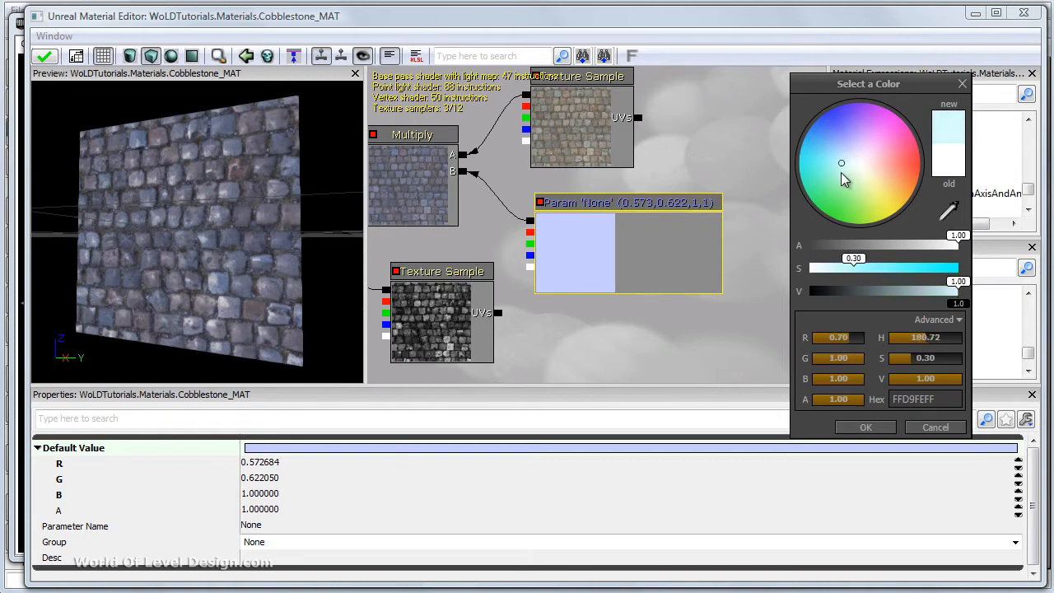
{"action": "left_click", "coordinate": [859, 192]}
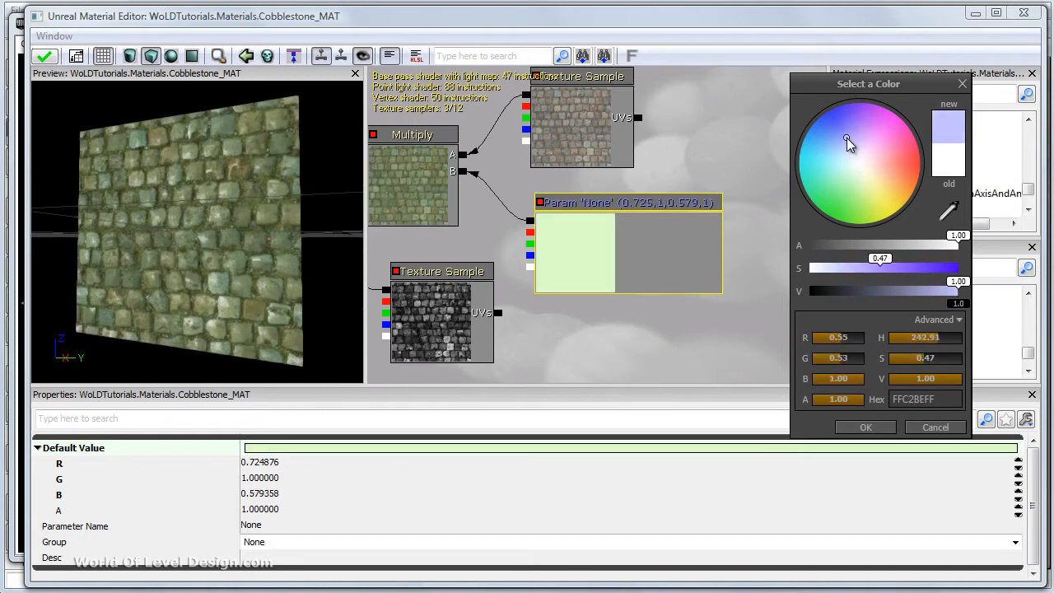
{"action": "left_click", "coordinate": [843, 139]}
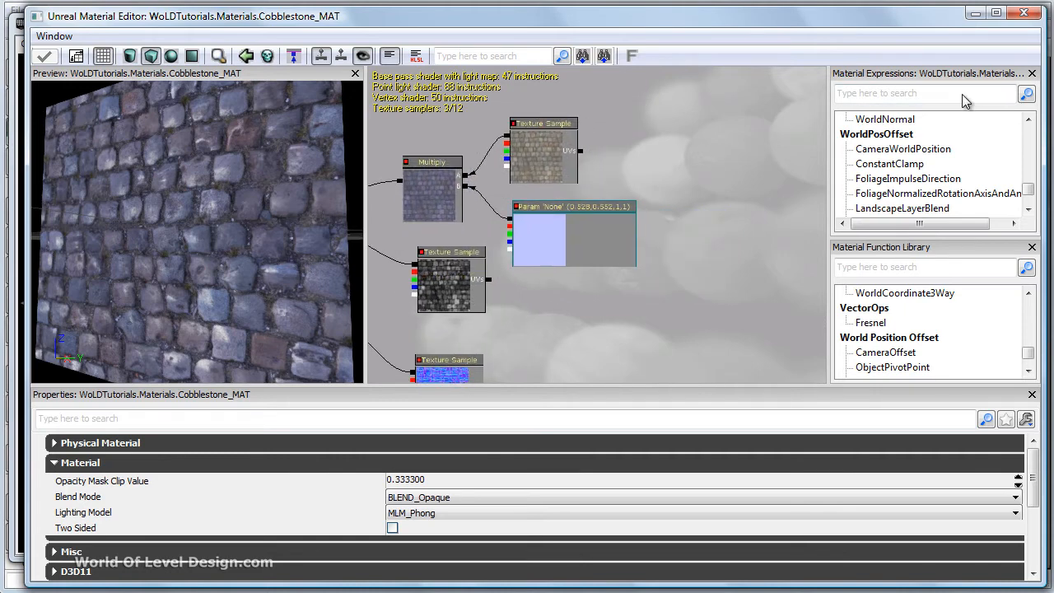
Insert a Power node between the texture and Multiply, with a 1,1,1 exponent constant.
{"action": "type", "text": "power"}
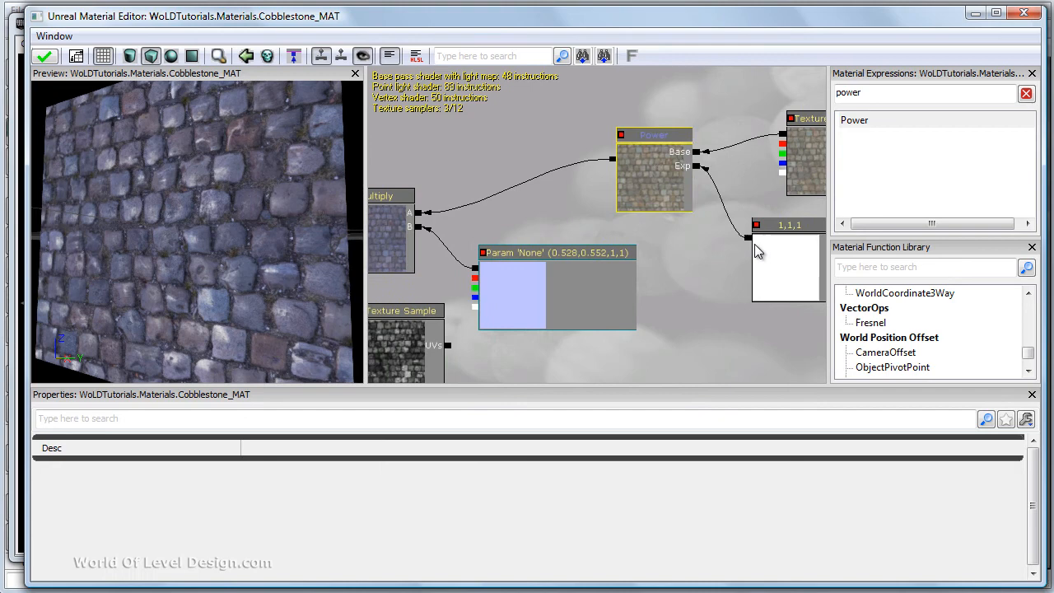
{"action": "left_click", "coordinate": [807, 156]}
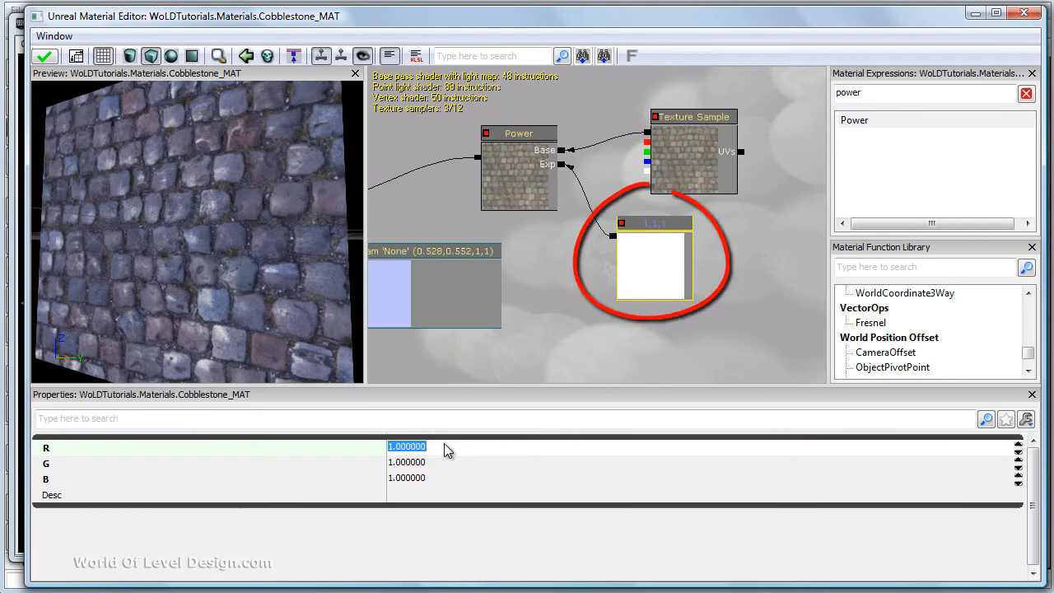
Enter 1.2 for the exponent constant's R and G values.
{"action": "type", "text": "1.2"}
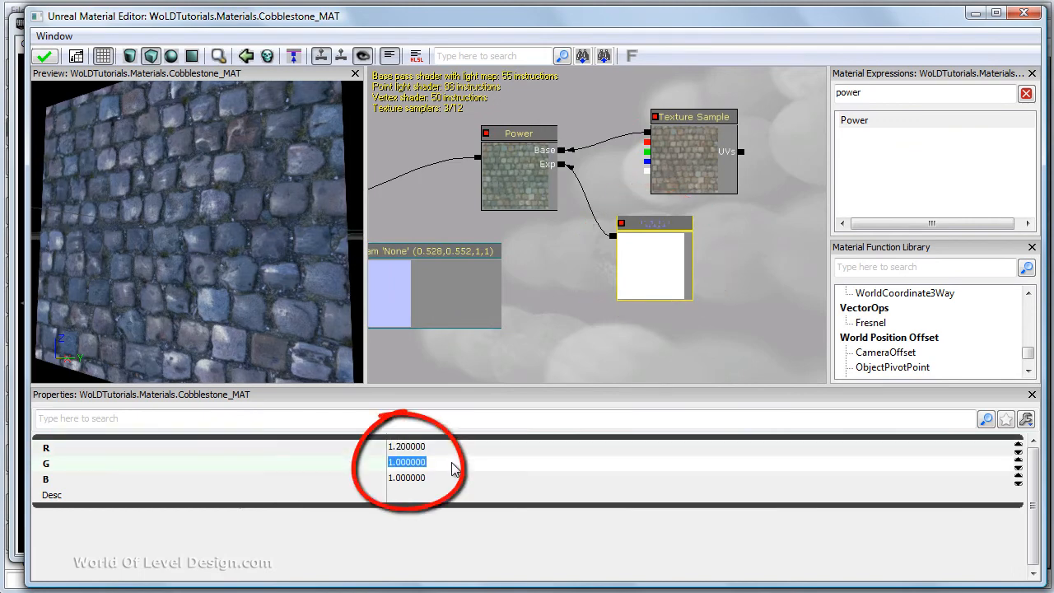
{"action": "type", "text": "1.200000"}
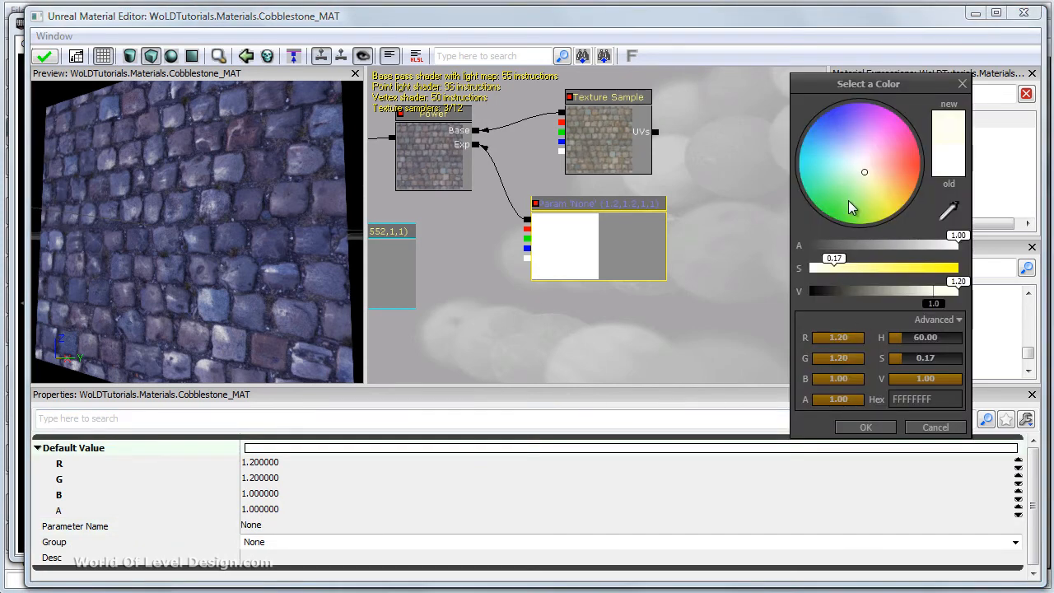
{"action": "left_click", "coordinate": [852, 162]}
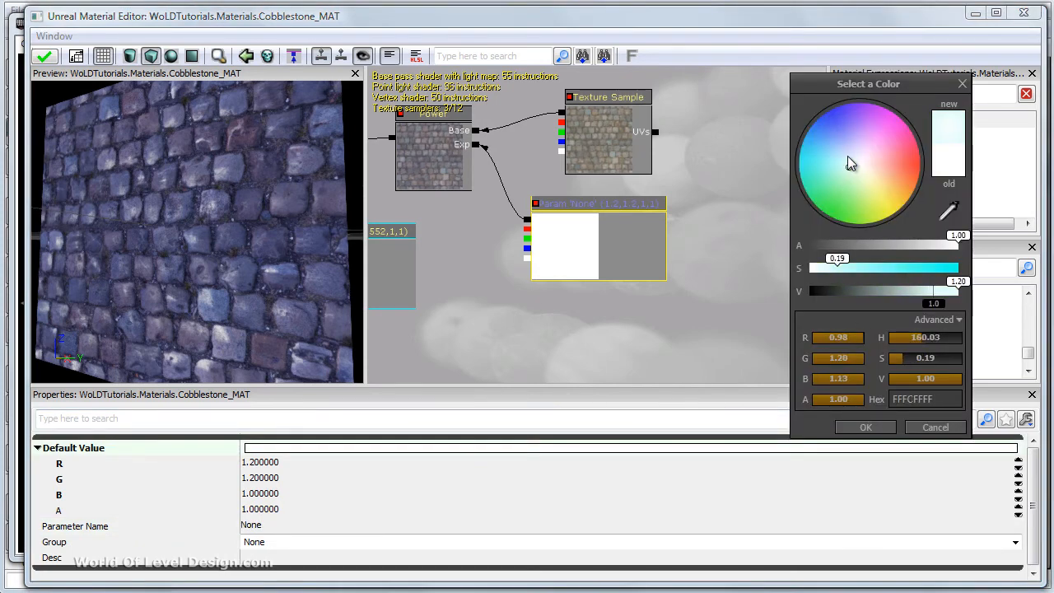
{"action": "left_click", "coordinate": [835, 133]}
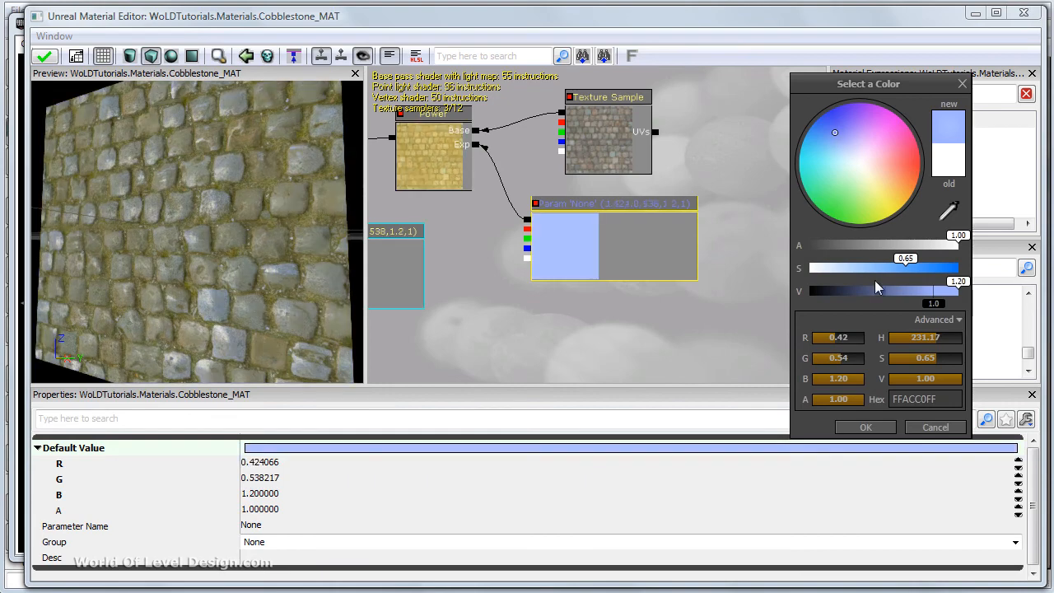
{"action": "left_click", "coordinate": [864, 427]}
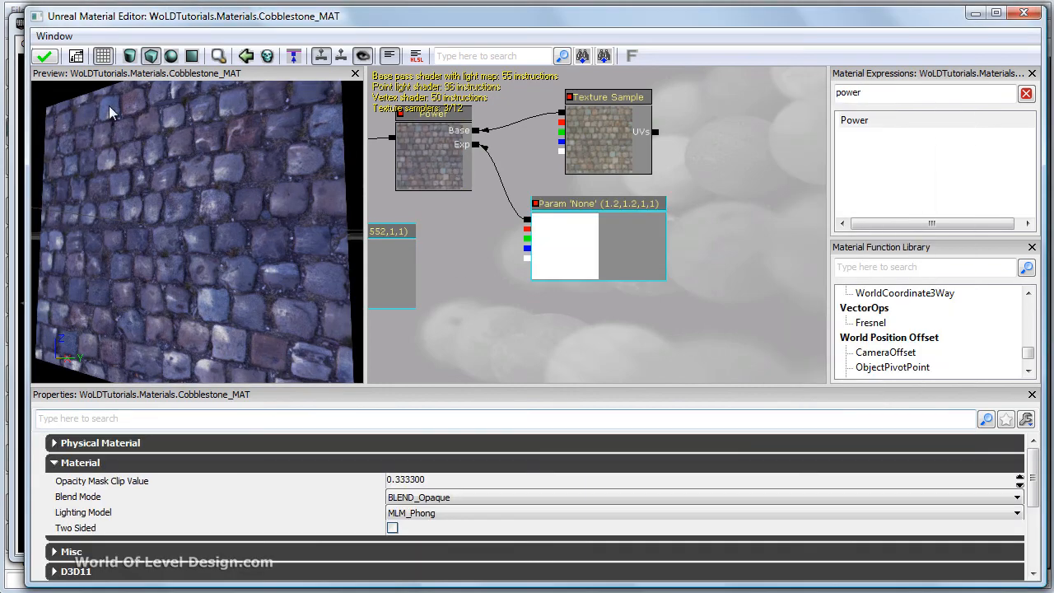